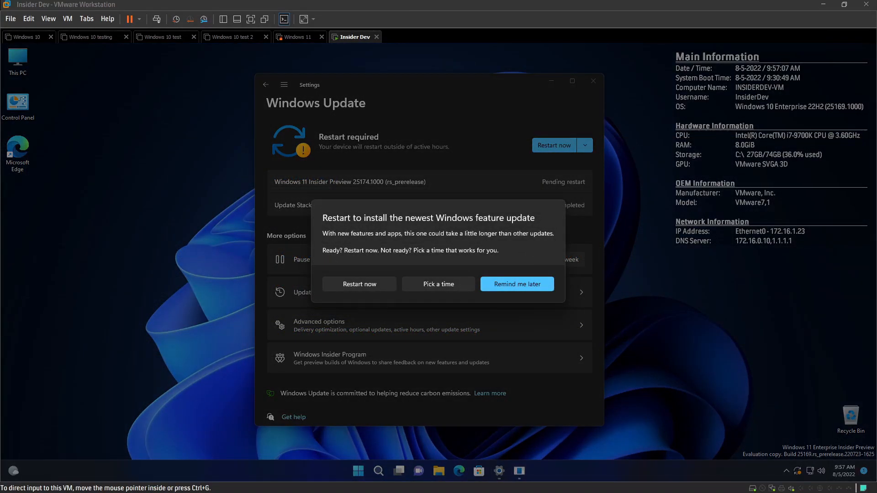
pyautogui.moveTo(208, 253)
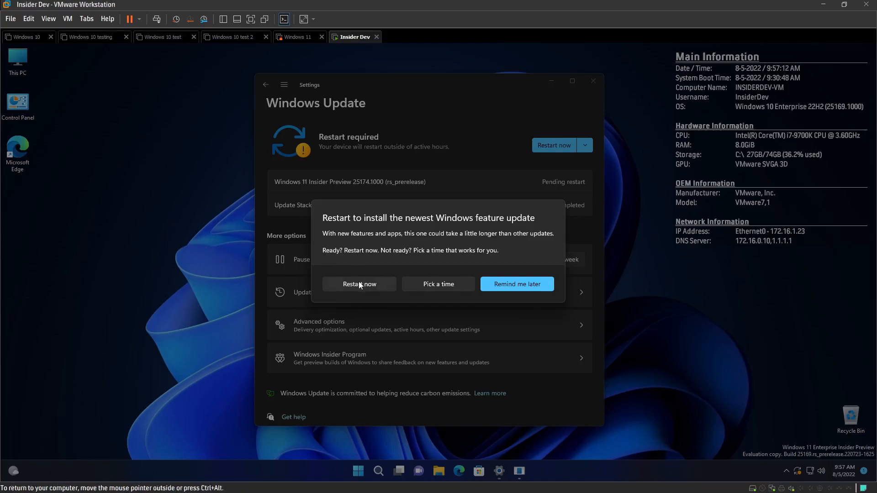
# - Restart the Insider VM so build 25174.1000 finishes installing
pyautogui.click(359, 284)
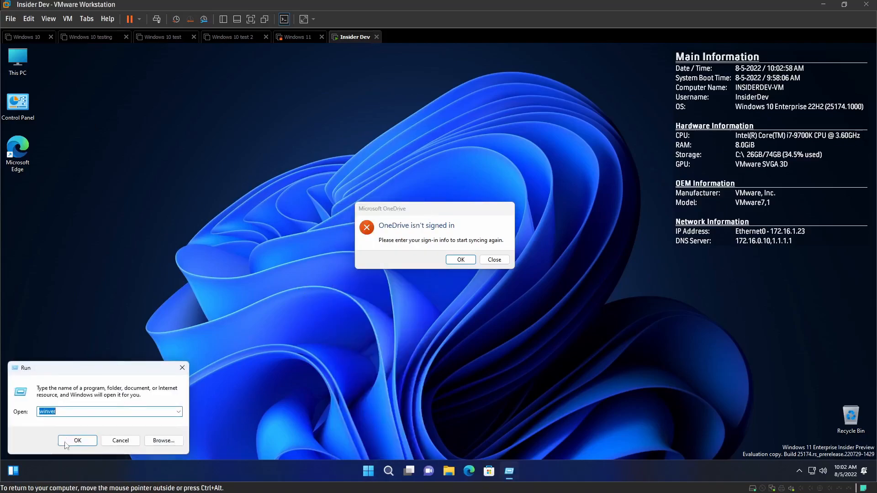
# - Confirm Run to show About Windows (22H2, OS Build 25174.1000) and launch File Explorer
pyautogui.click(77, 440)
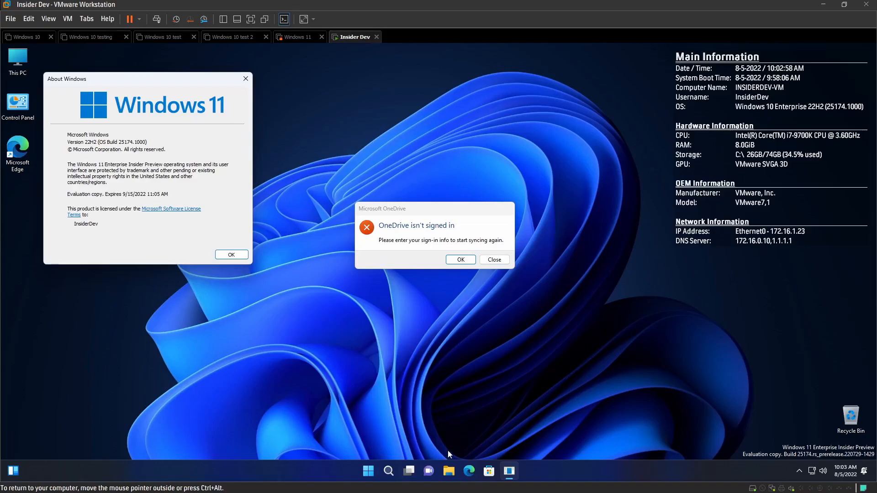
pyautogui.click(449, 471)
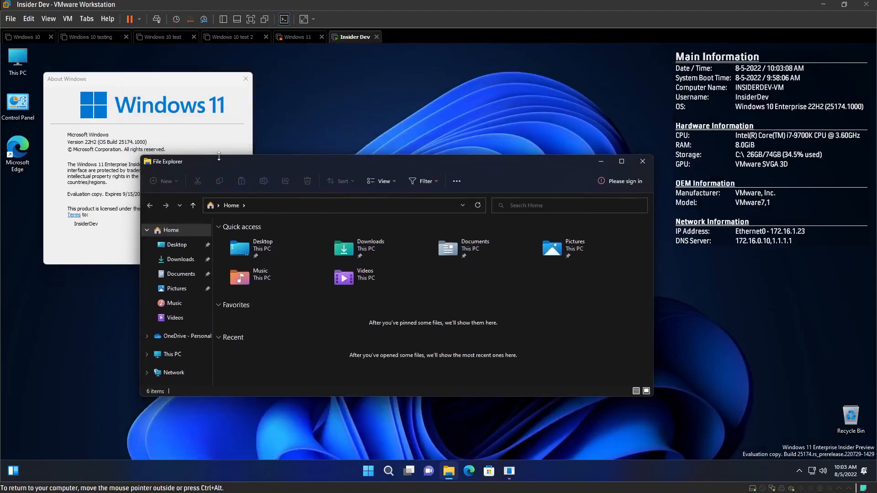
# - Move the File Explorer Home window around the desktop by its title bar
pyautogui.moveTo(168, 162); pyautogui.dragTo(207, 211)
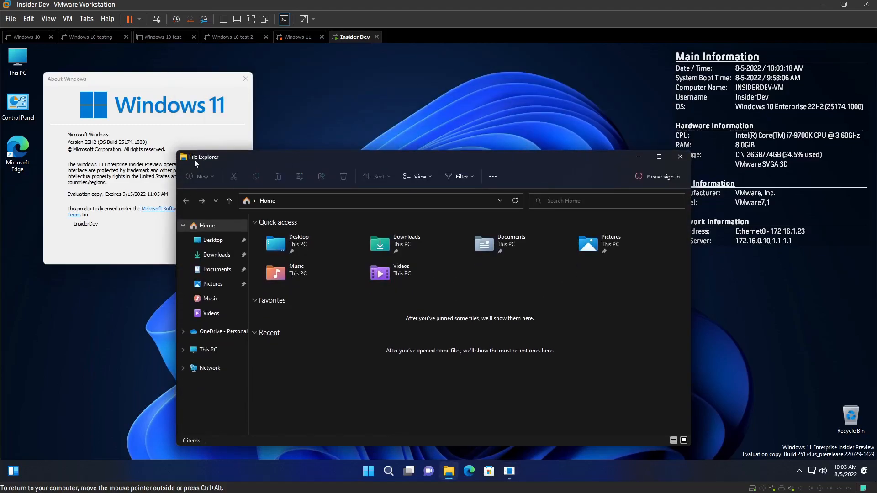
pyautogui.moveTo(199, 157); pyautogui.dragTo(164, 139)
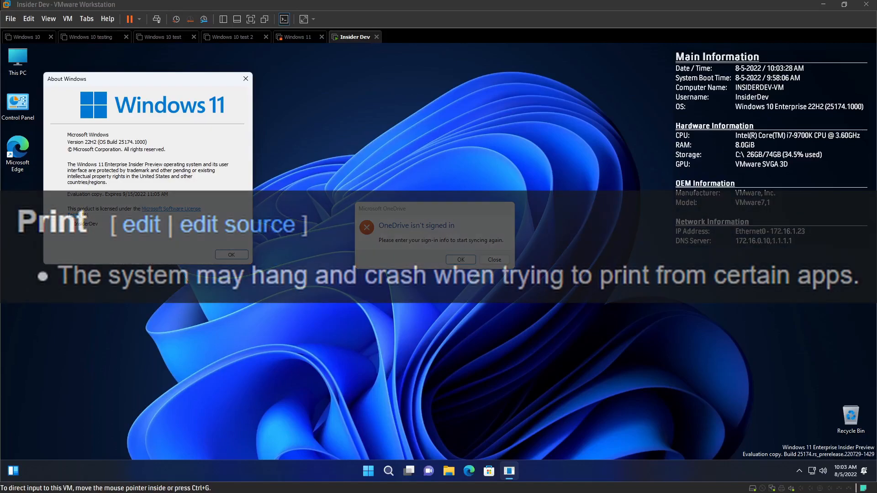
# - Bring up the Settings System page showing device InsiderDev-VM beside About Windows
pyautogui.click(493, 259)
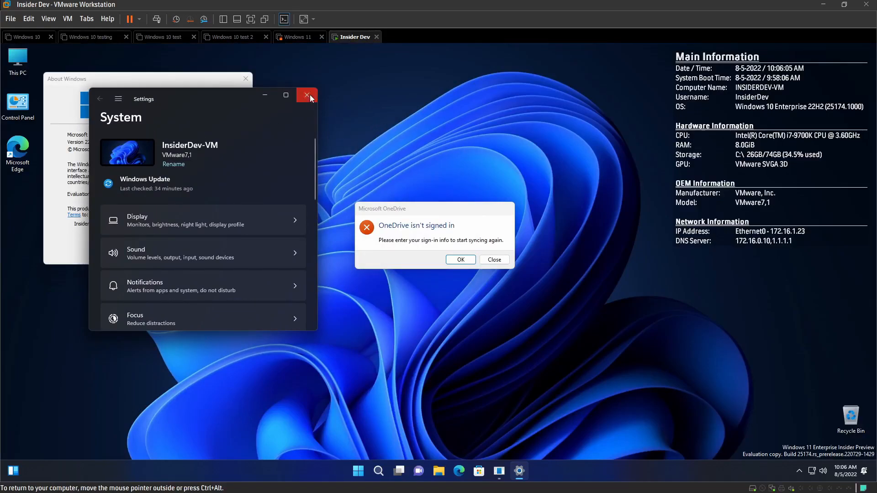
# - Close the Settings window in the Insider Dev VM
pyautogui.click(307, 95)
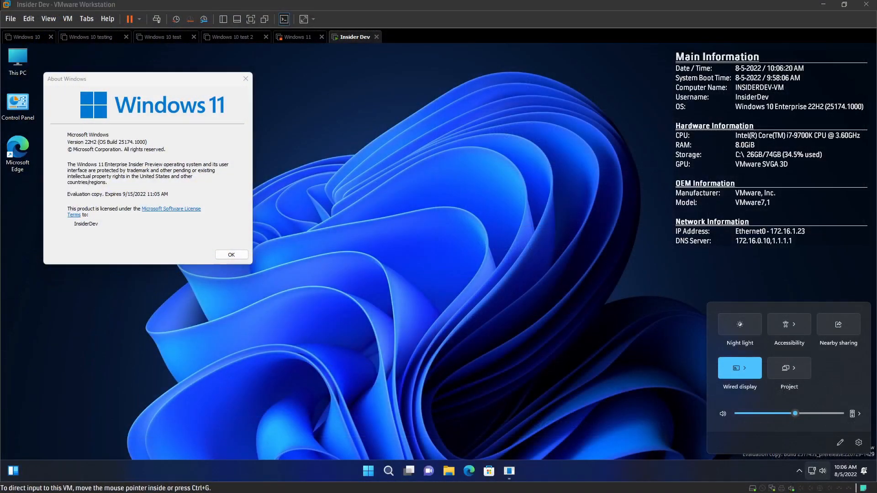
pyautogui.moveTo(437, 426)
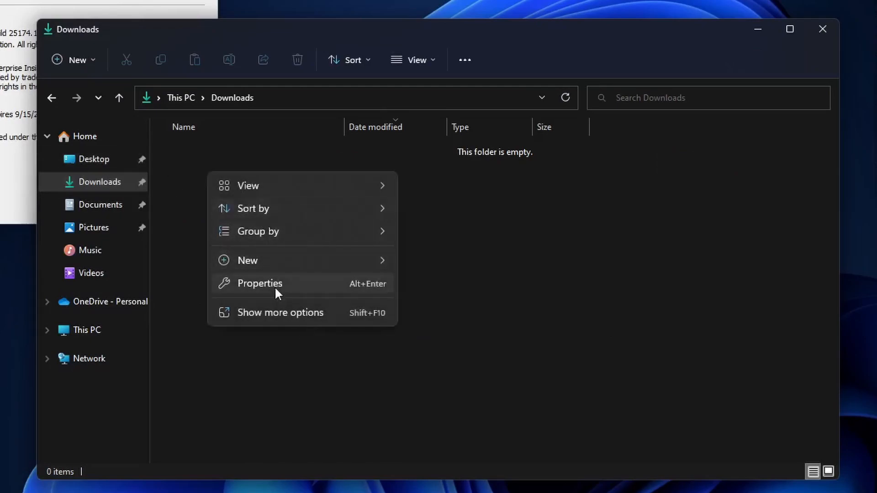
# - Use Show more options to create a new text document named asdfdsadd in Downloads
pyautogui.click(280, 313)
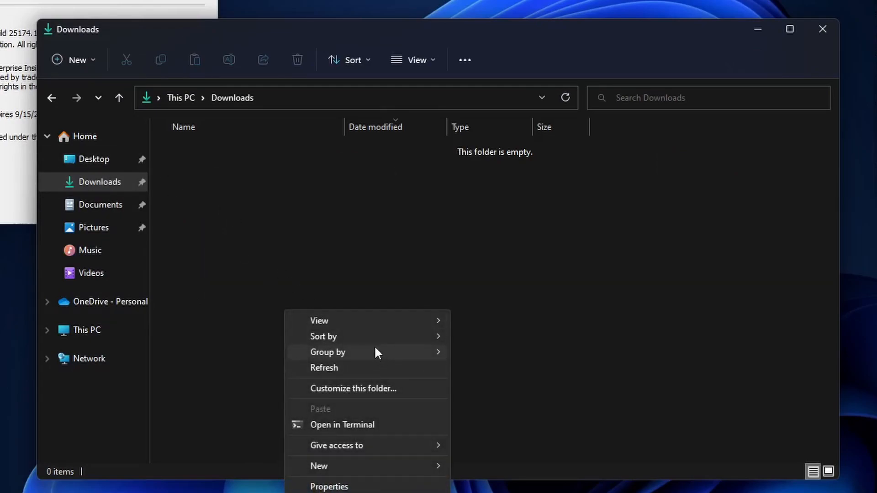
pyautogui.moveTo(318, 466)
pyautogui.write('asdfdsadd')
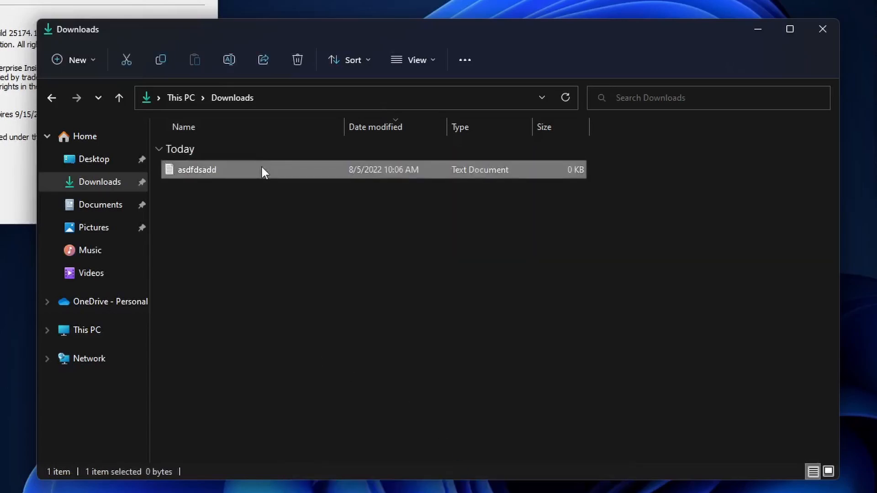
pyautogui.click(297, 60)
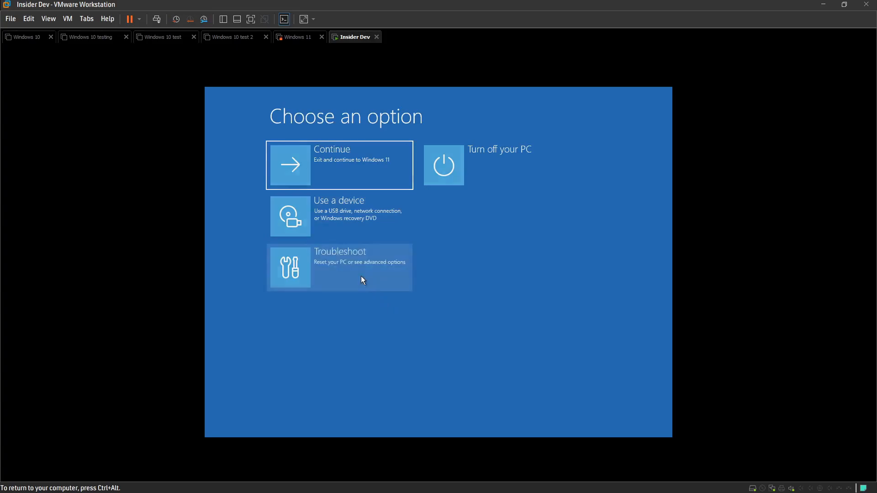
# - Go through Troubleshoot to the recovery environment's Advanced options screen
pyautogui.click(340, 267)
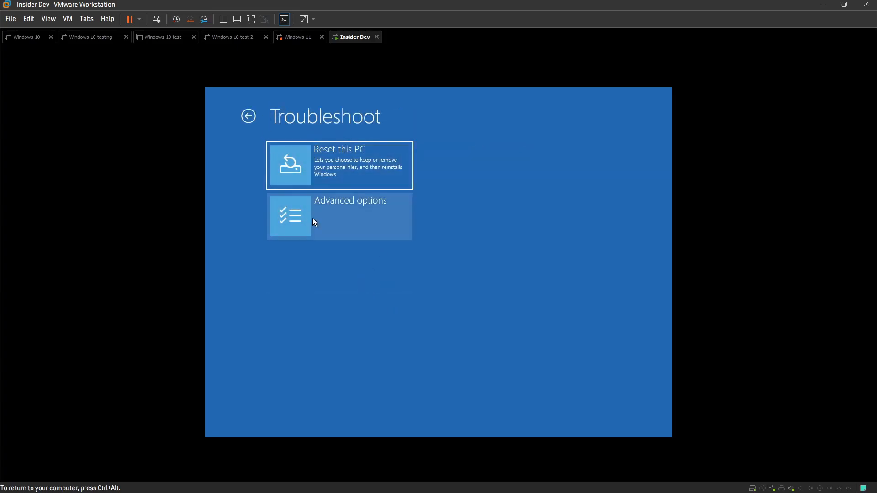
pyautogui.click(339, 216)
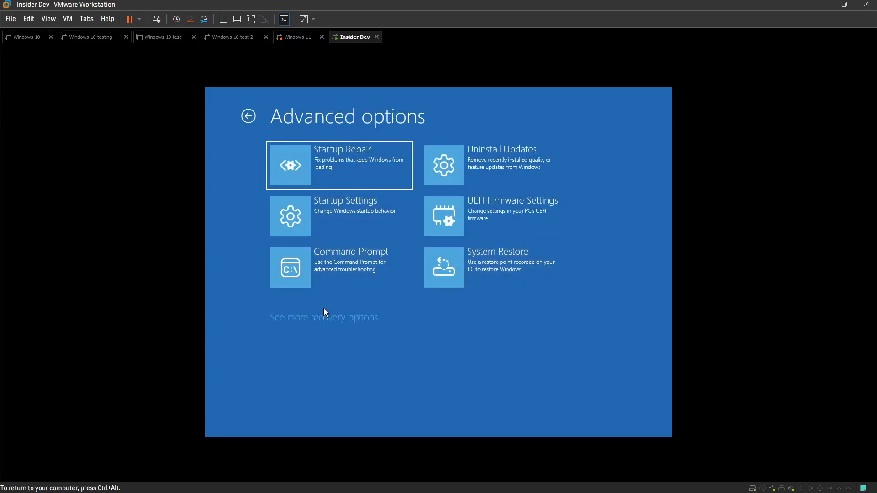
# - Choose Startup Settings and restart the VM to reach the Safe Mode boot options
pyautogui.click(346, 215)
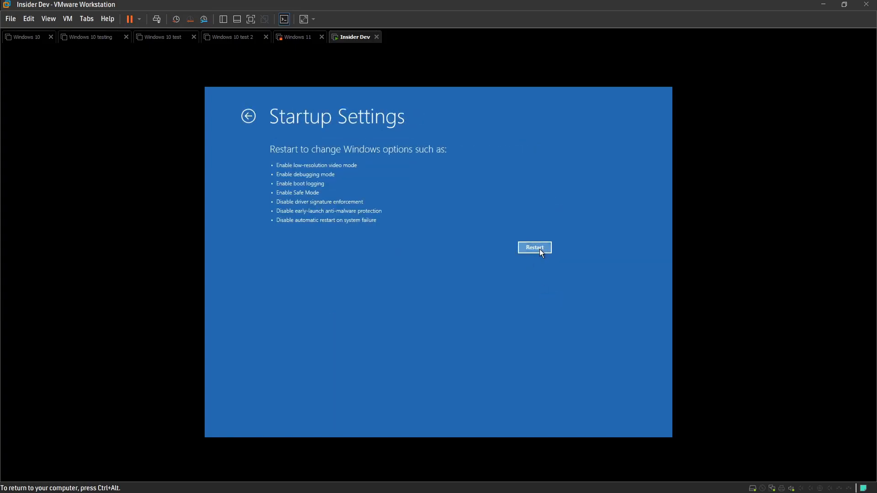
pyautogui.click(534, 247)
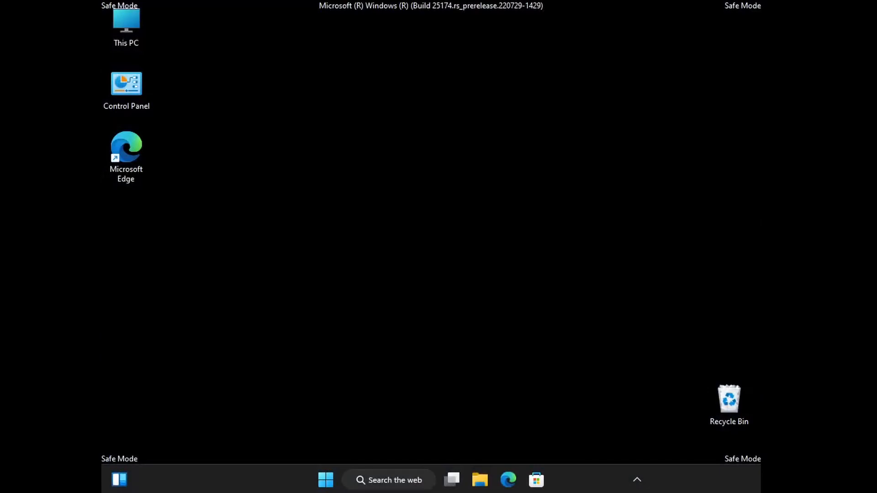
pyautogui.moveTo(485, 209)
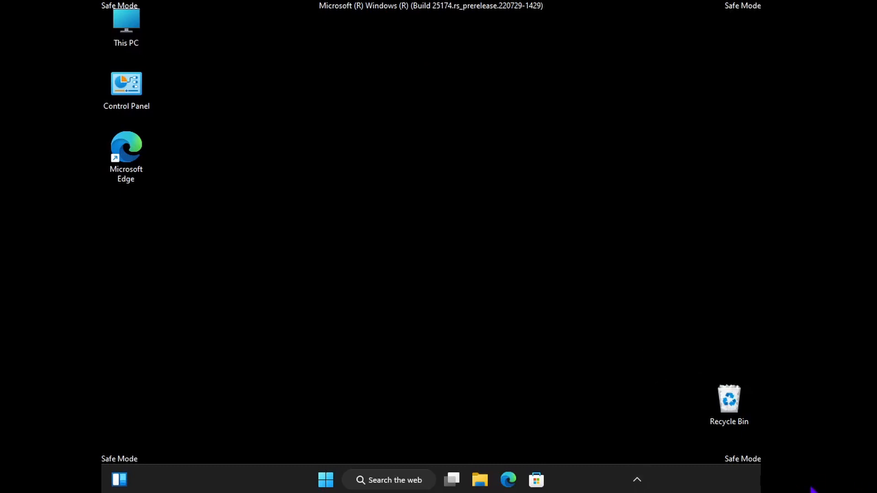
pyautogui.moveTo(494, 409)
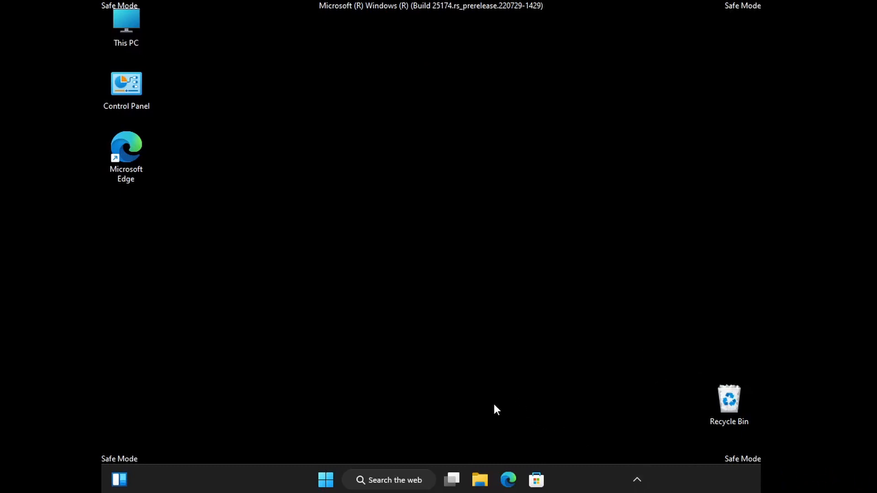
# - Dismiss the desktop context menu and bring up Windows search from the taskbar
pyautogui.rightClick(496, 409)
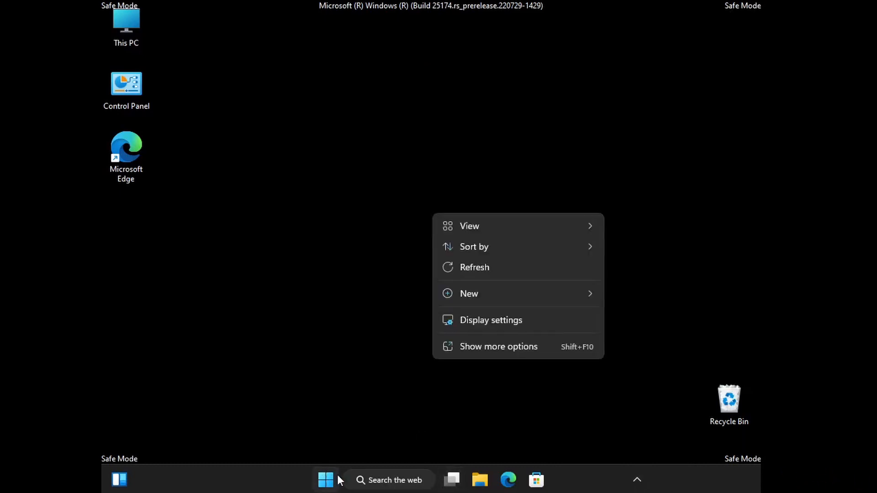
pyautogui.click(325, 479)
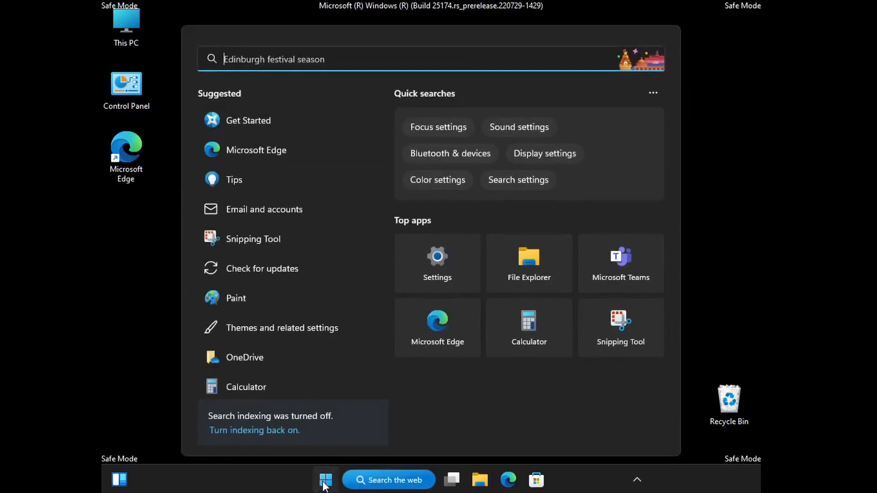
# - Launch Settings from search, scroll the System page down to About, then close it
pyautogui.click(436, 263)
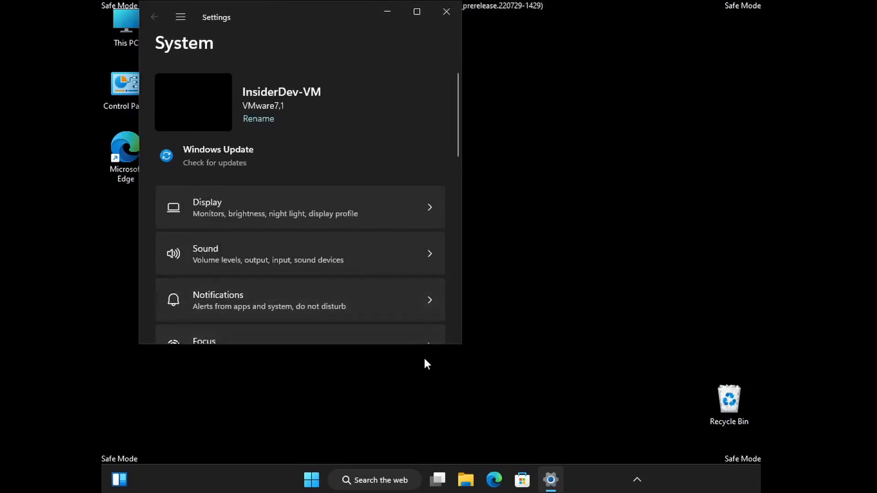
pyautogui.moveTo(103, 313)
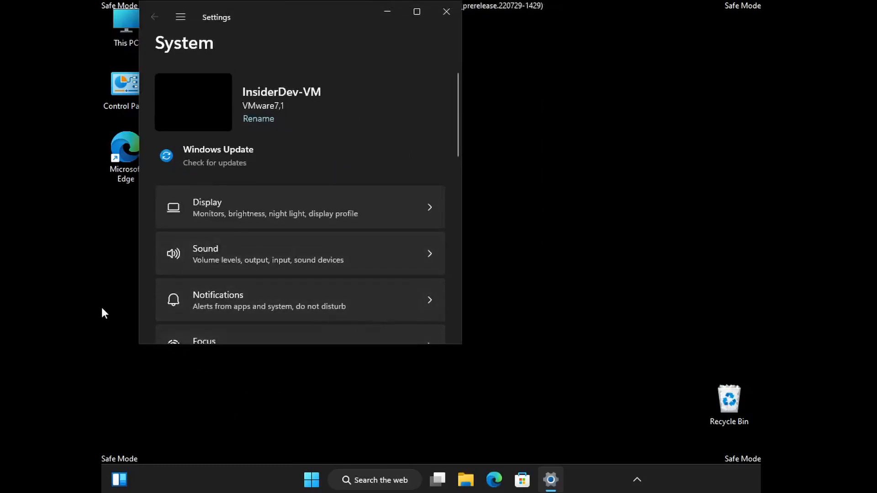
pyautogui.scroll(-3)
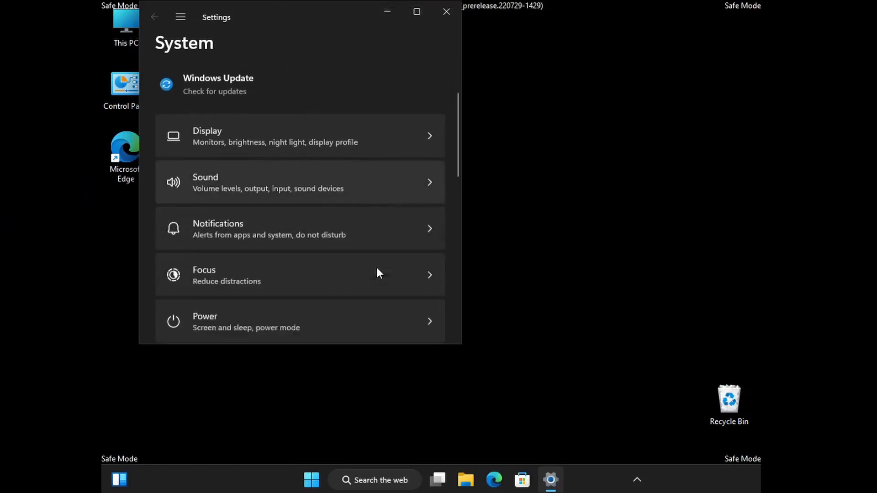
pyautogui.scroll(-3)
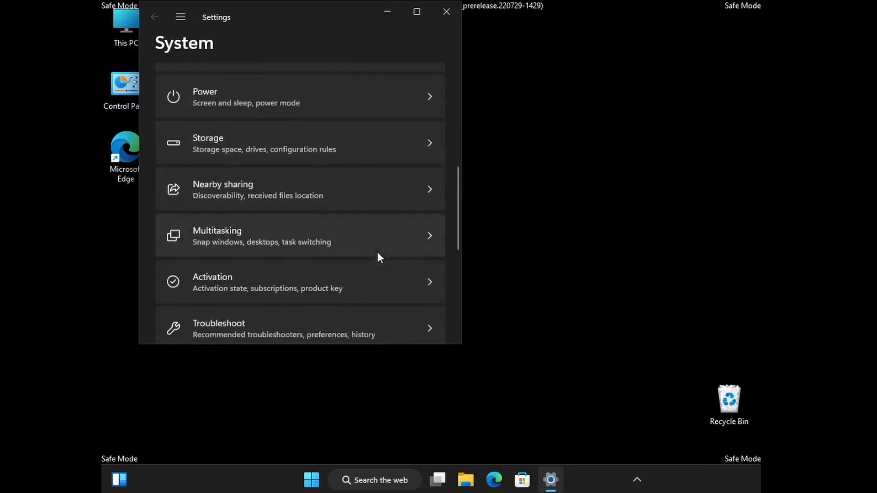
pyautogui.scroll(-3)
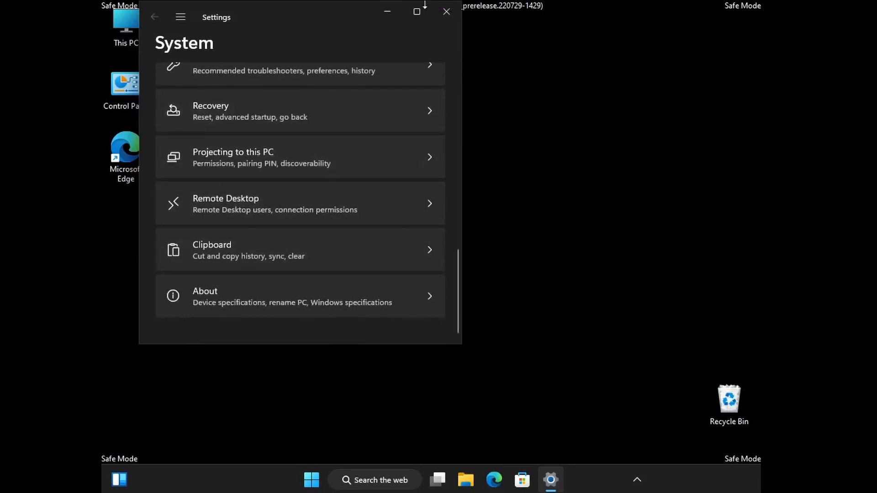
pyautogui.click(447, 11)
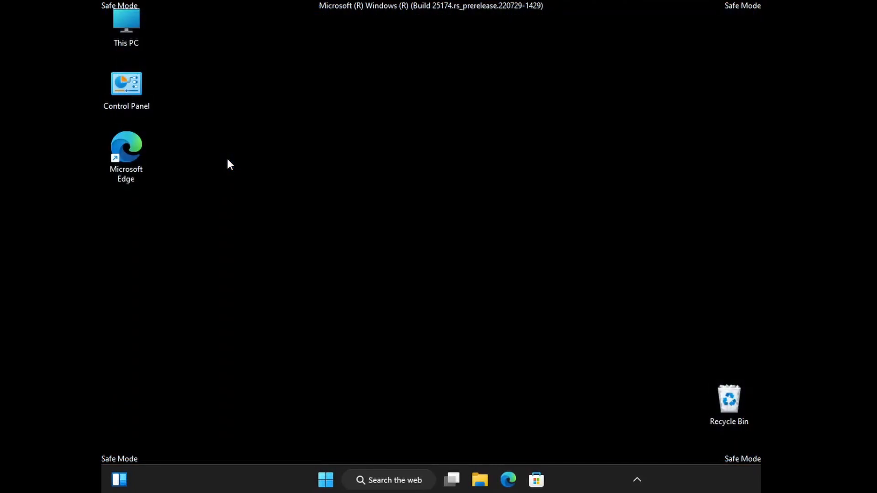
pyautogui.moveTo(313, 483)
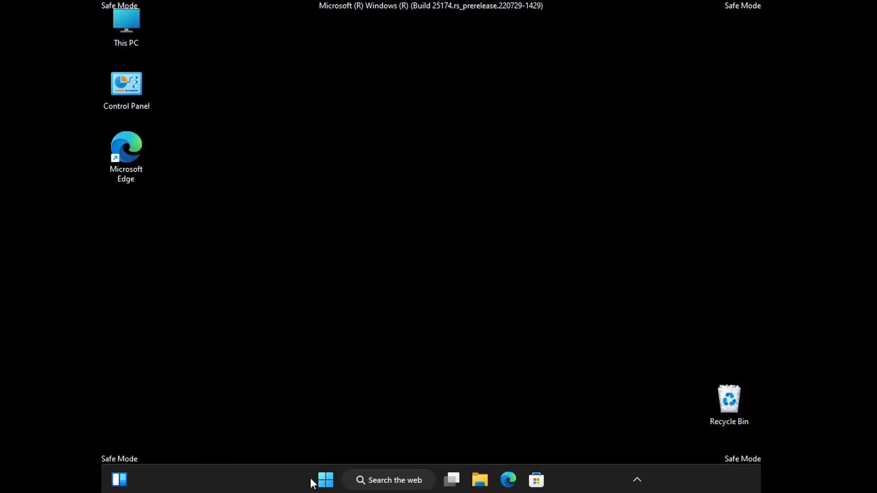
# - Launch Settings from Start; the System page loads with a SystemSettings.exe buffer overrun error
pyautogui.click(317, 480)
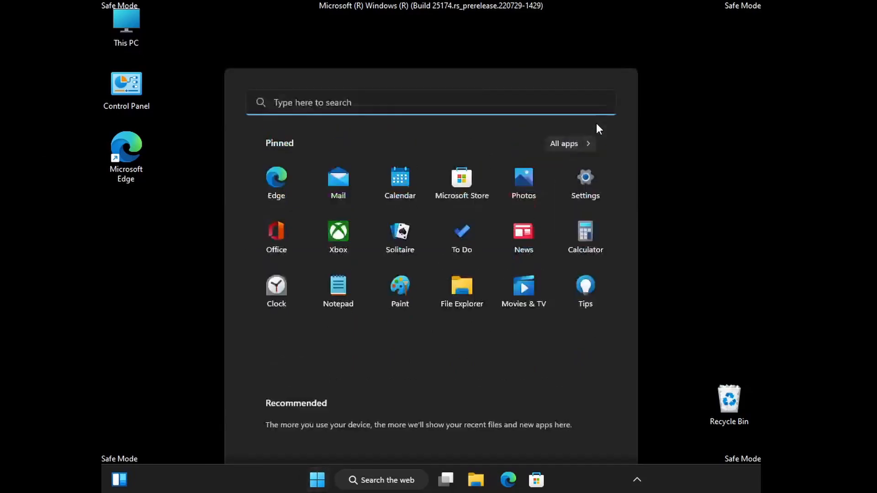
pyautogui.click(585, 178)
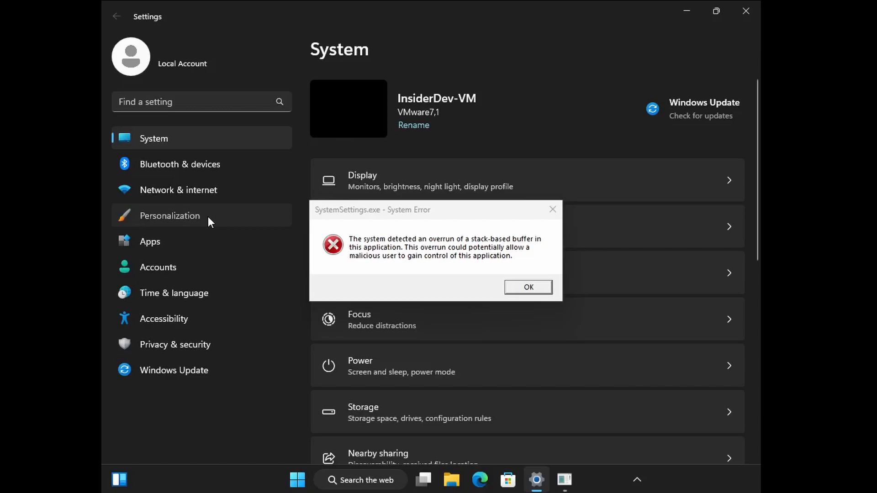
pyautogui.moveTo(326, 6)
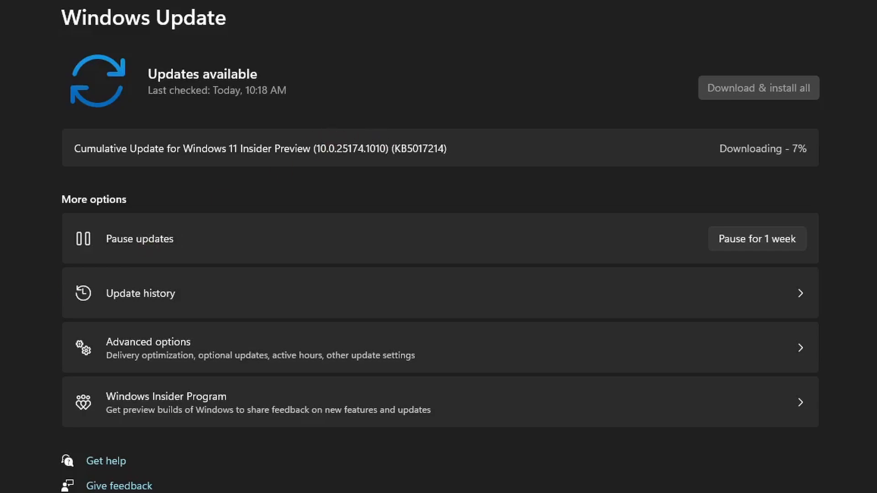
# - Select and copy the KB5017214 number from the downloading cumulative update in Windows Update
pyautogui.doubleClick(418, 148)
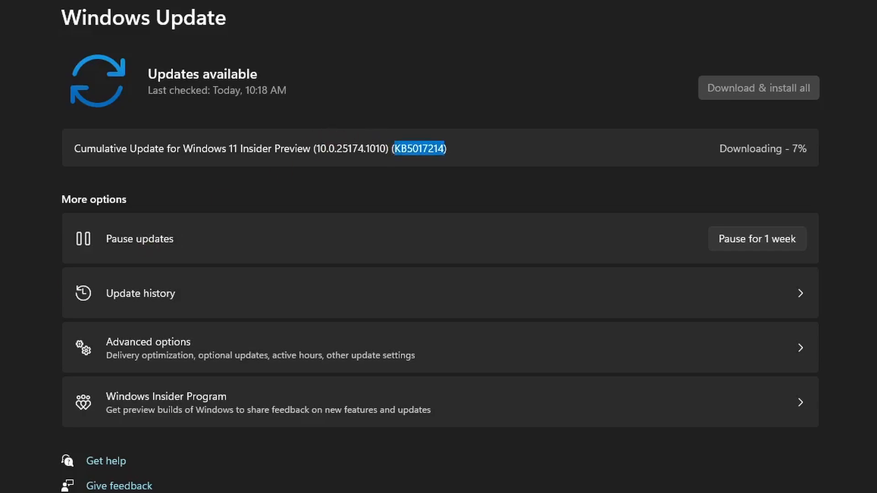
pyautogui.rightClick(419, 148)
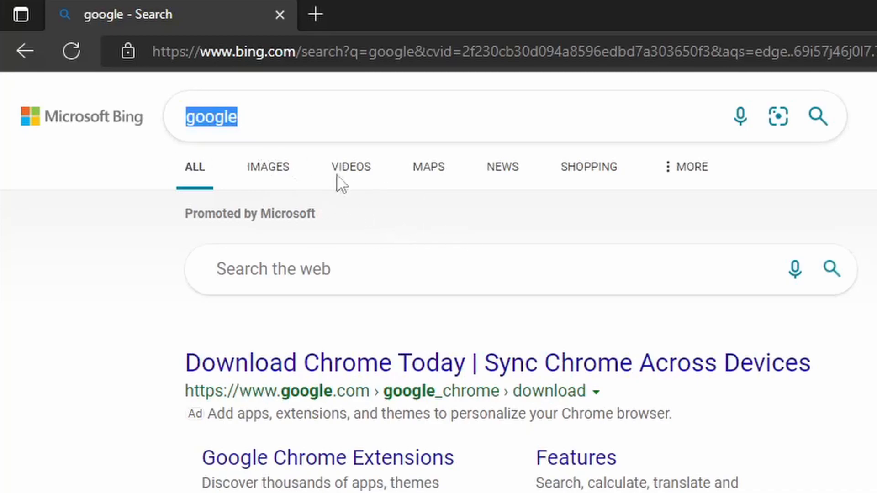
# - Search Bing for KB5017214, surfacing the BetaWiki result for Windows 11 build 25174.1010
pyautogui.write('KB5017214')
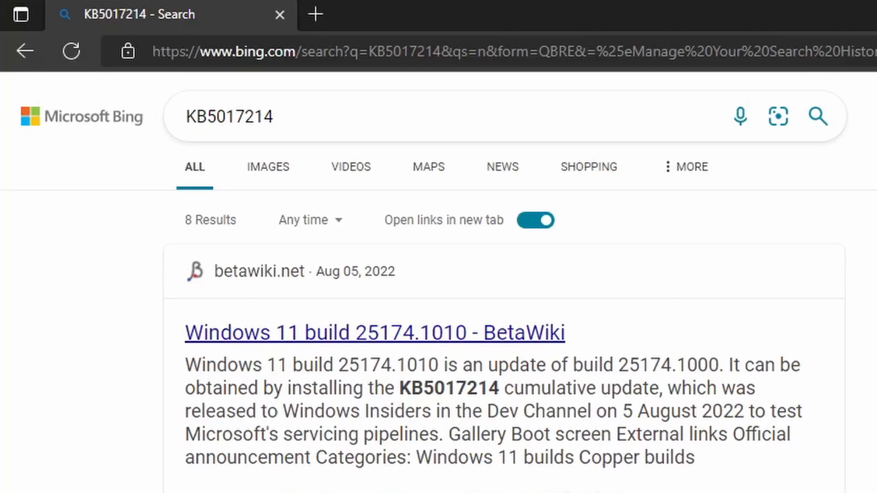
pyautogui.moveTo(527, 413); pyautogui.dragTo(731, 412)
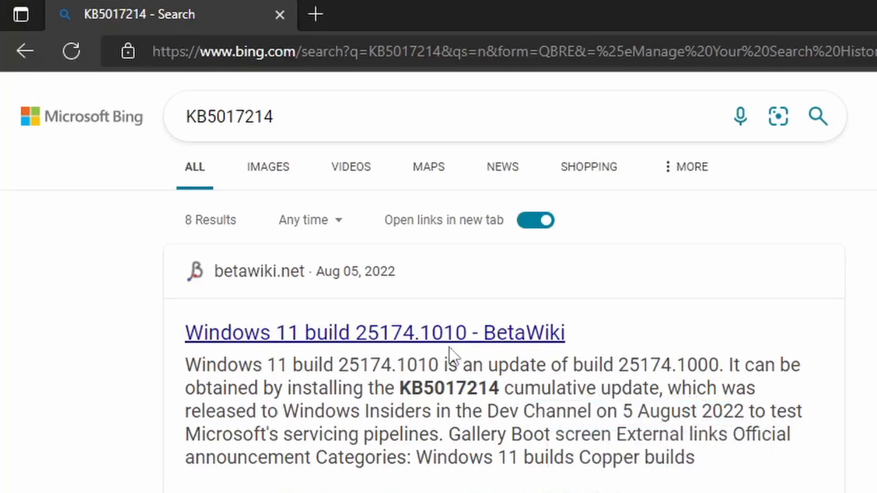
pyautogui.moveTo(427, 364)
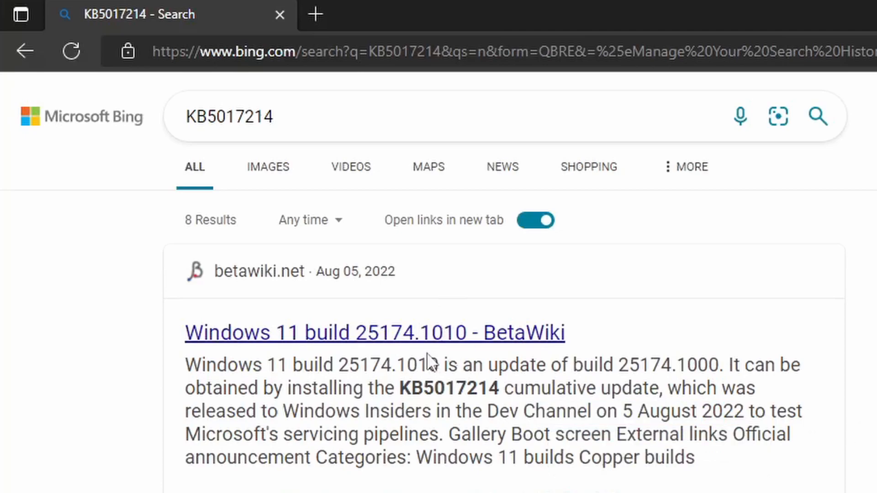
# - Follow the BetaWiki result to the Windows 11 build 25174.1010 article on KB5017214
pyautogui.click(368, 333)
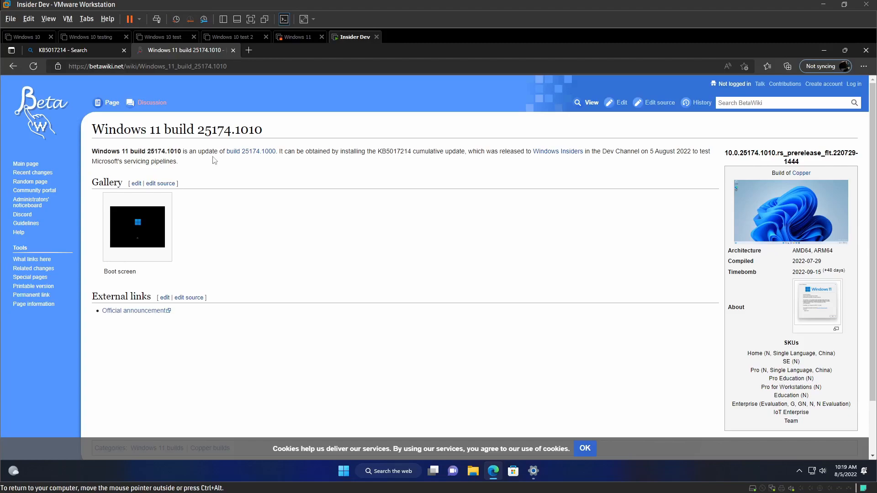
pyautogui.moveTo(294, 164)
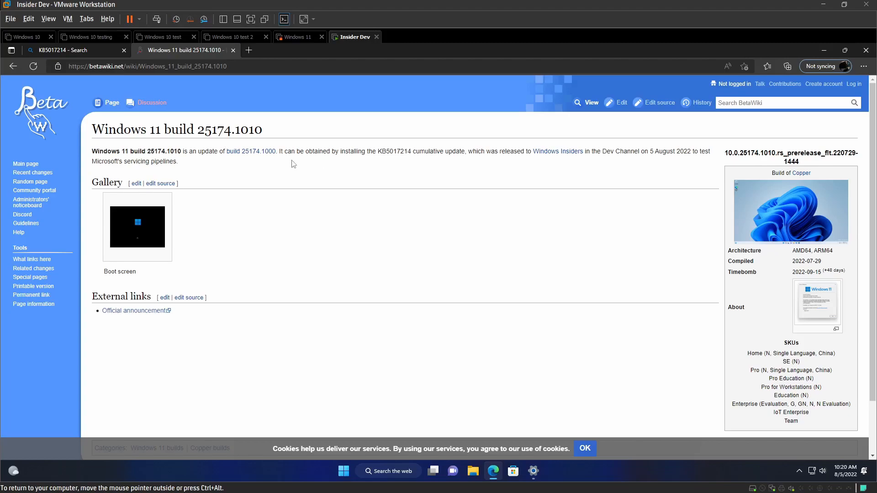
pyautogui.moveTo(376, 217)
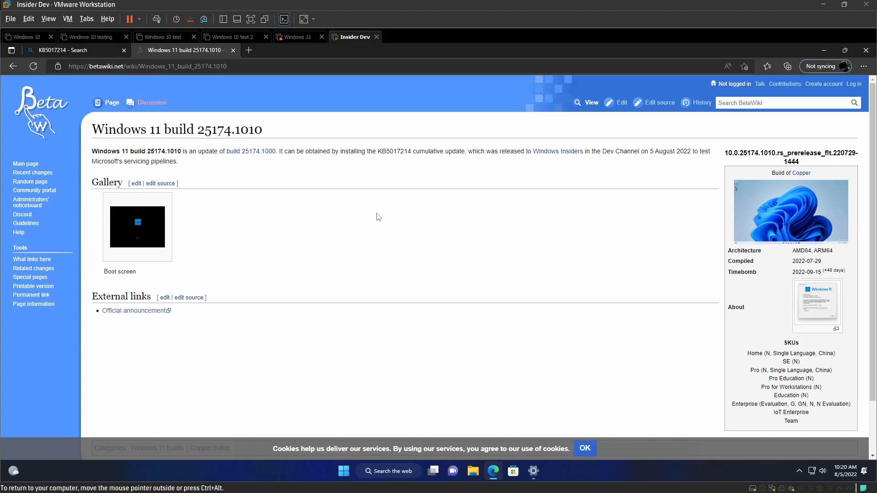
pyautogui.moveTo(408, 191)
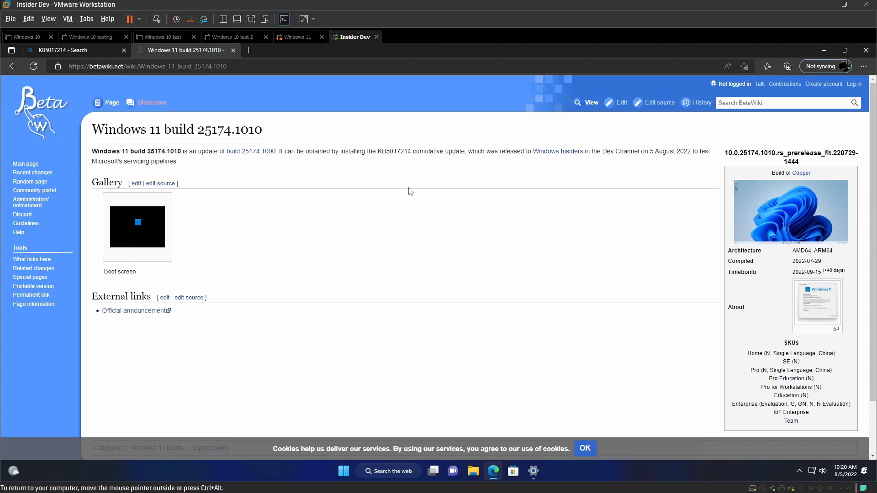
pyautogui.moveTo(389, 190)
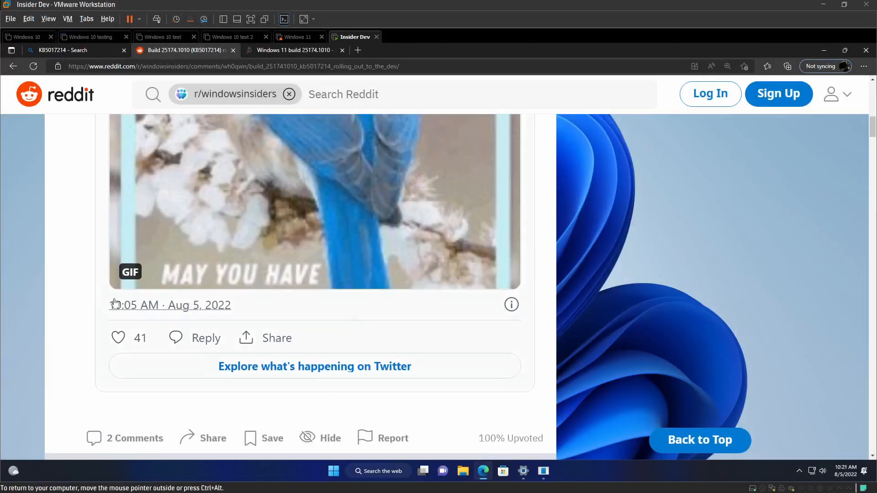
pyautogui.moveTo(143, 308)
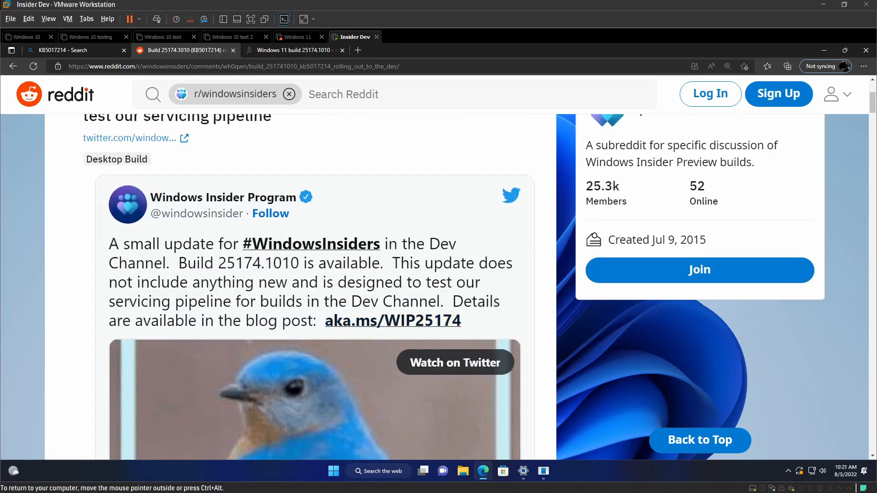
# - Scroll the r/windowsinsiders post to read the embedded Windows Insider announcement tweet
pyautogui.scroll(-3)
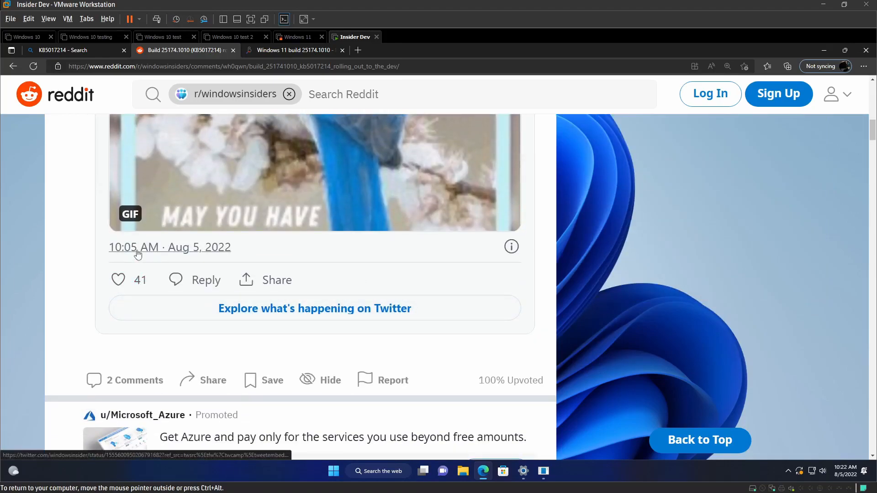